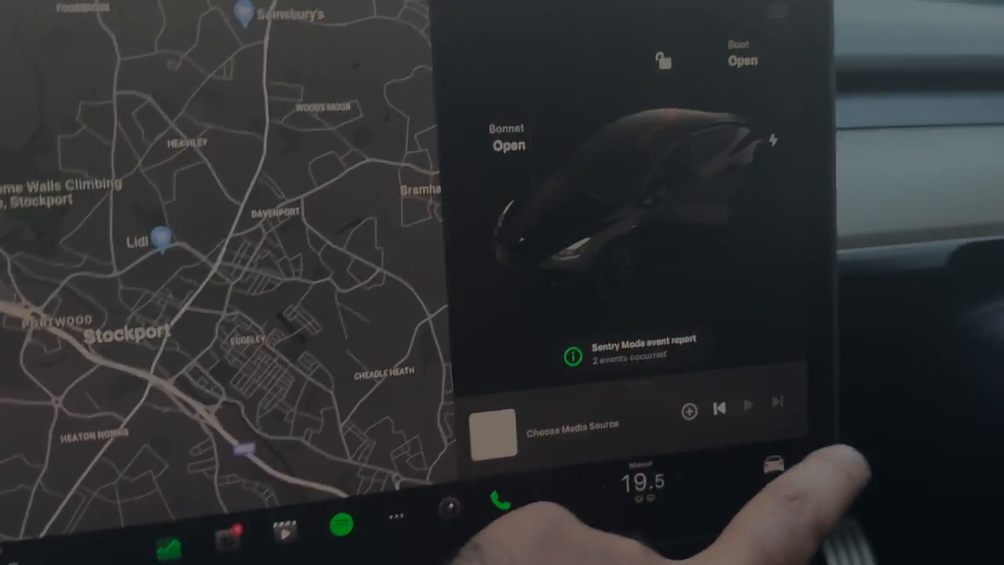
- Go to the vehicle Controls and the Safety settings section
click(789, 464)
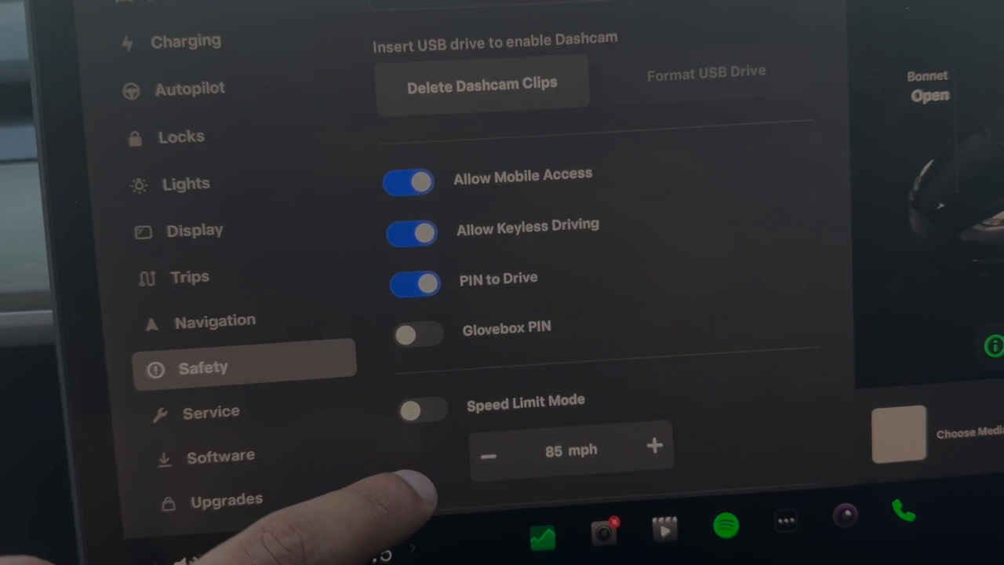
- Enable Glovebox PIN and enter the first two digits on the Create 4-Digit PIN keypad
click(418, 333)
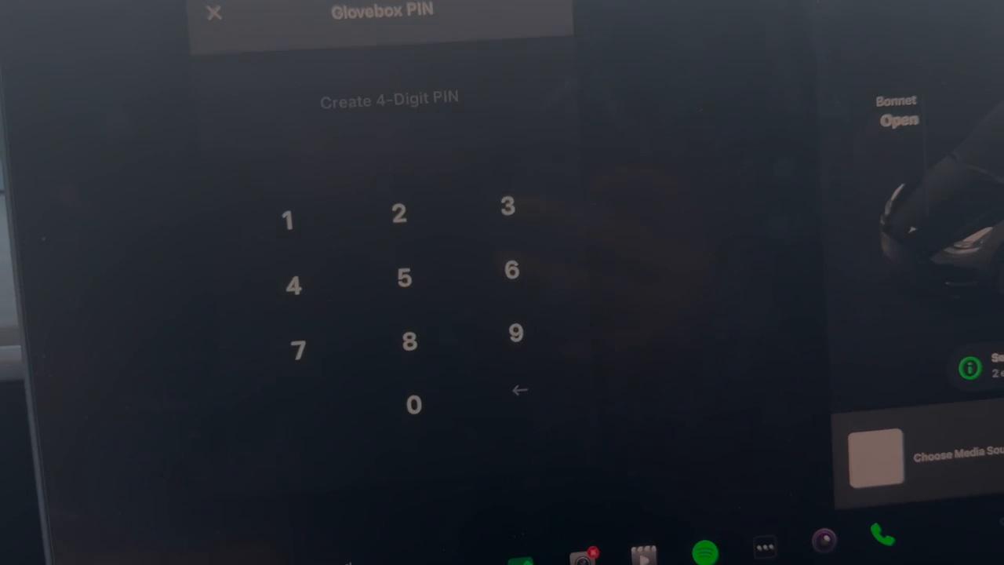
click(288, 219)
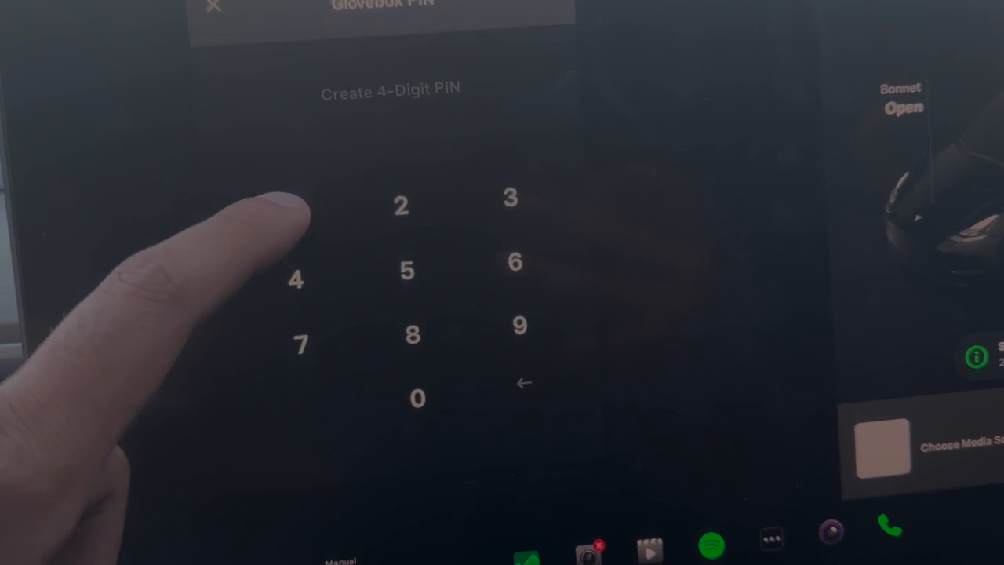
click(510, 196)
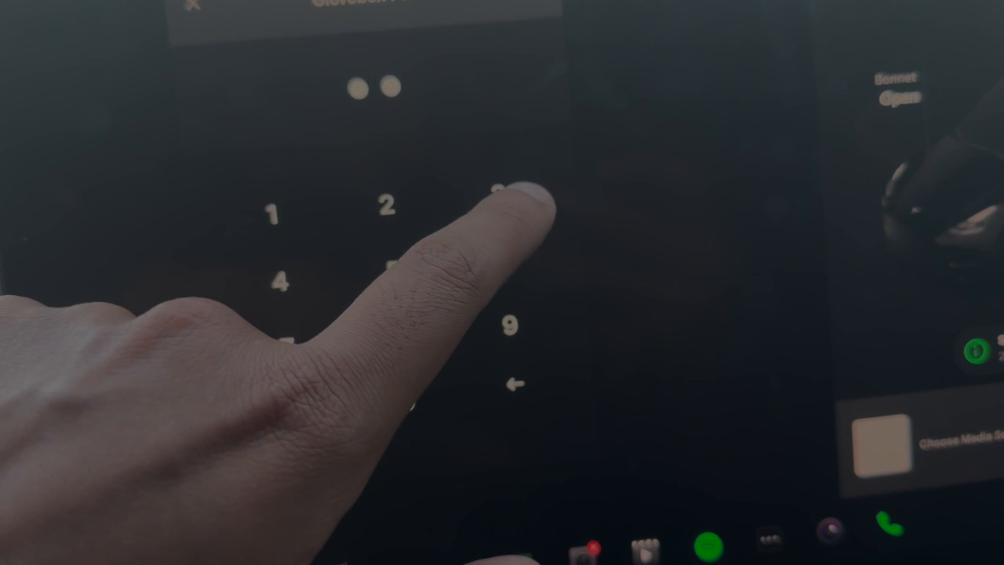